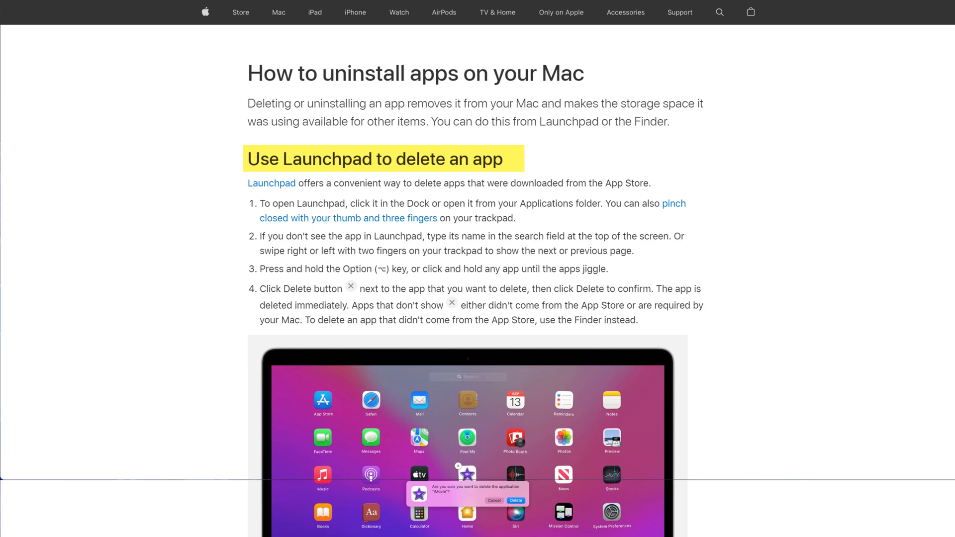
Step: Delete The Unarchiver from Launchpad and confirm the deletion
scroll("down", 3)
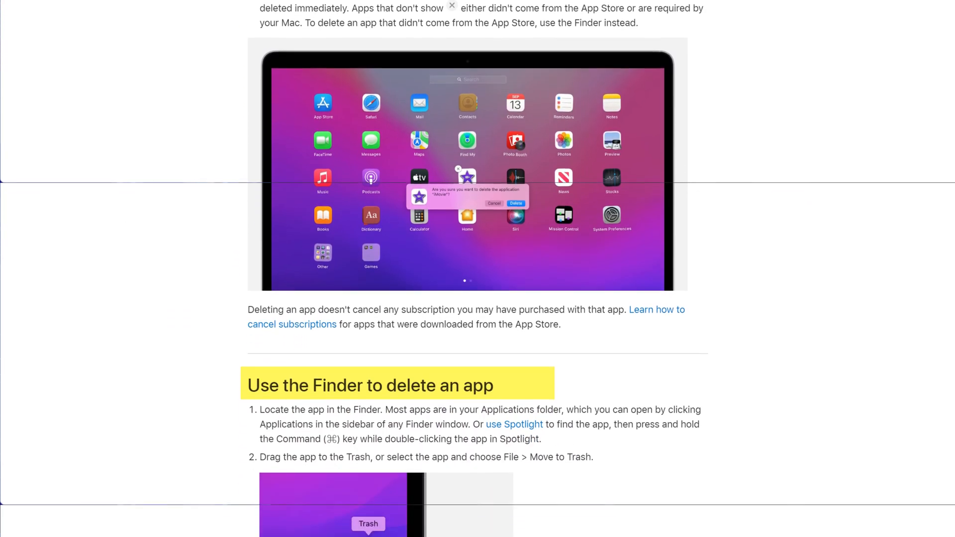
left_click(81, 515)
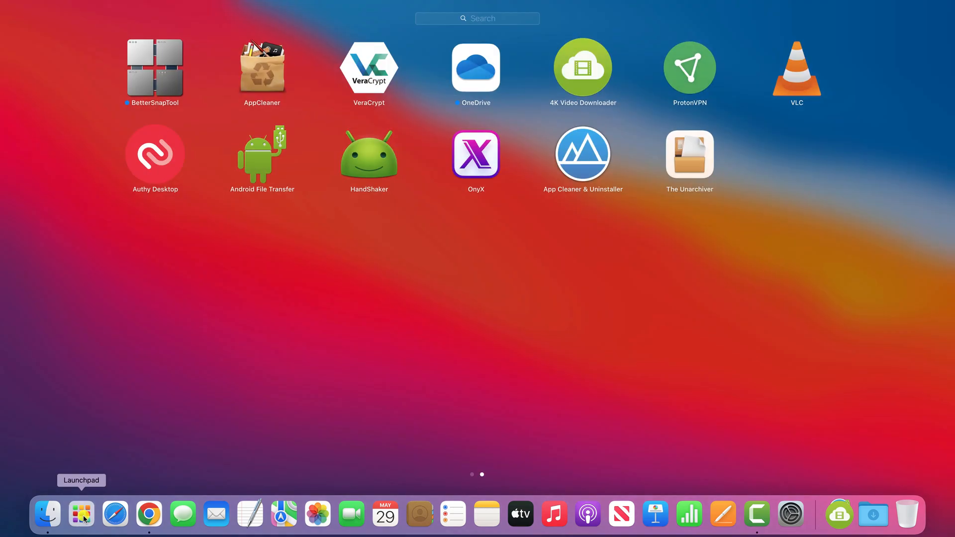
mouse_move(683, 159)
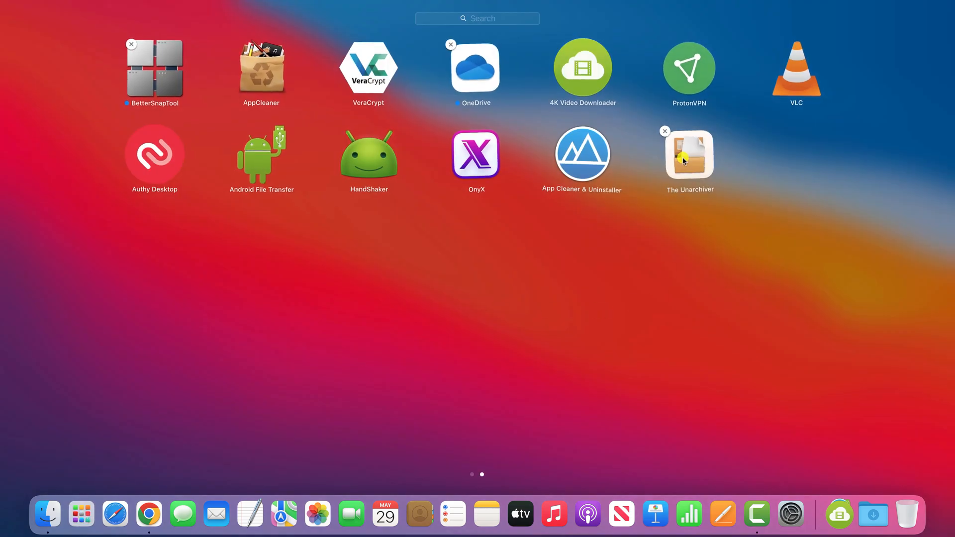
left_click(665, 131)
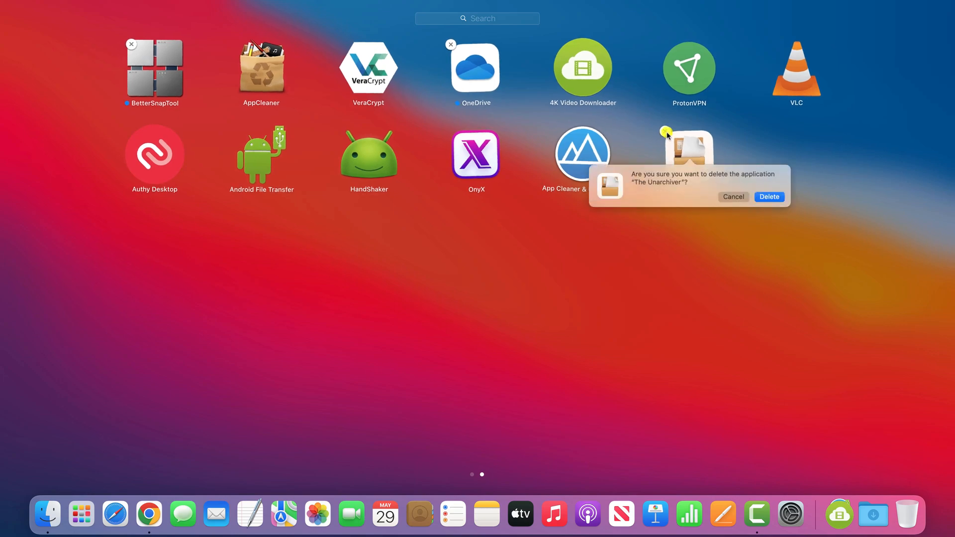
left_click(733, 197)
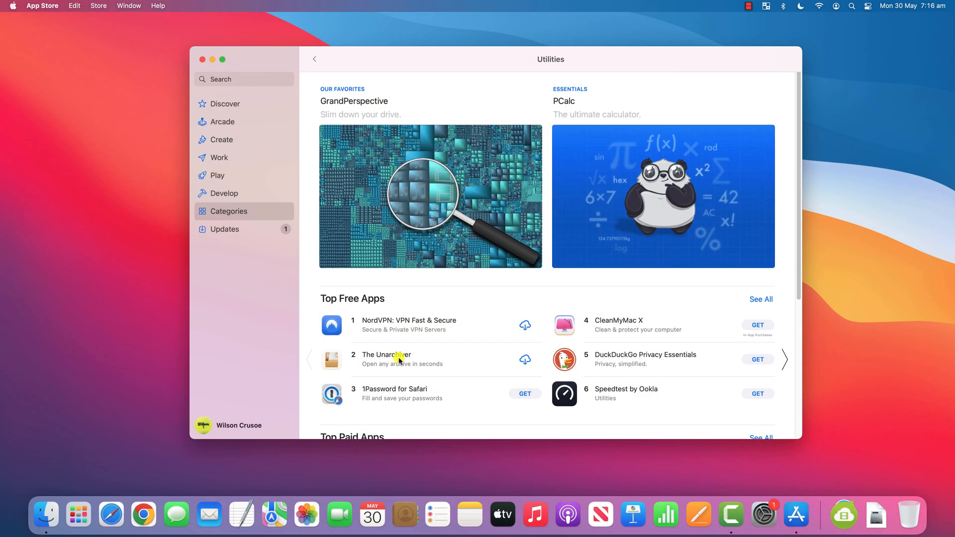
Step: Redownload The Unarchiver from the App Store Utilities top free apps
left_click(386, 354)
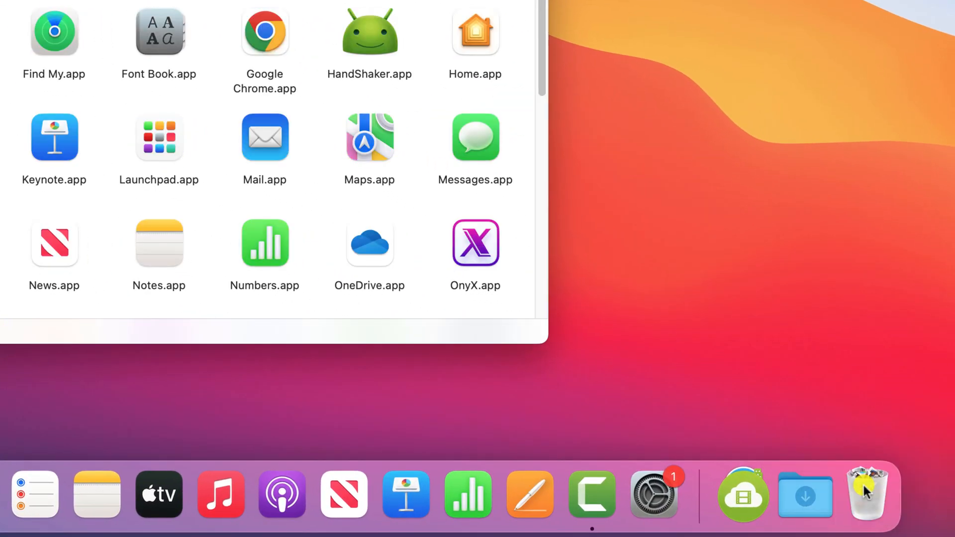
Step: Check the Trash actions, then delete The Unarchiver again and confirm
right_click(867, 494)
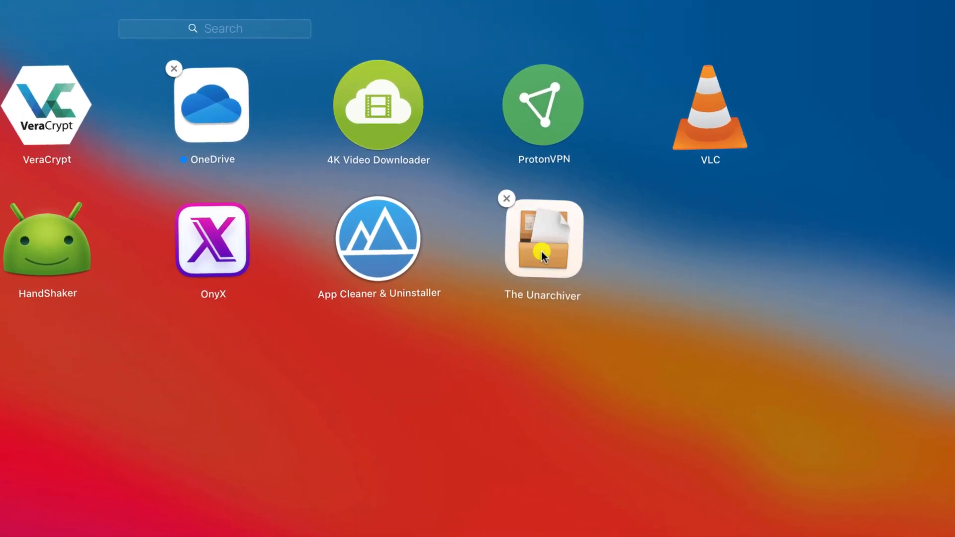
left_click(507, 199)
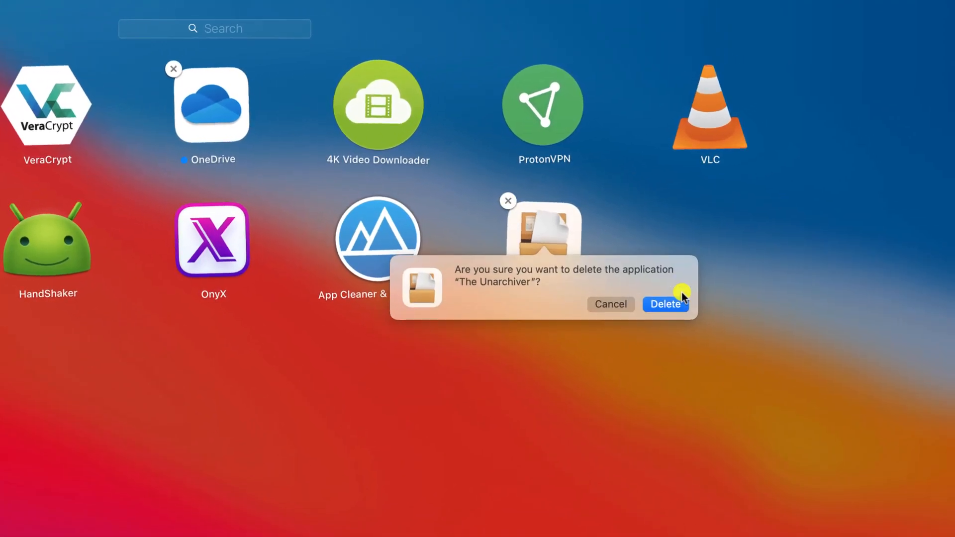
left_click(666, 304)
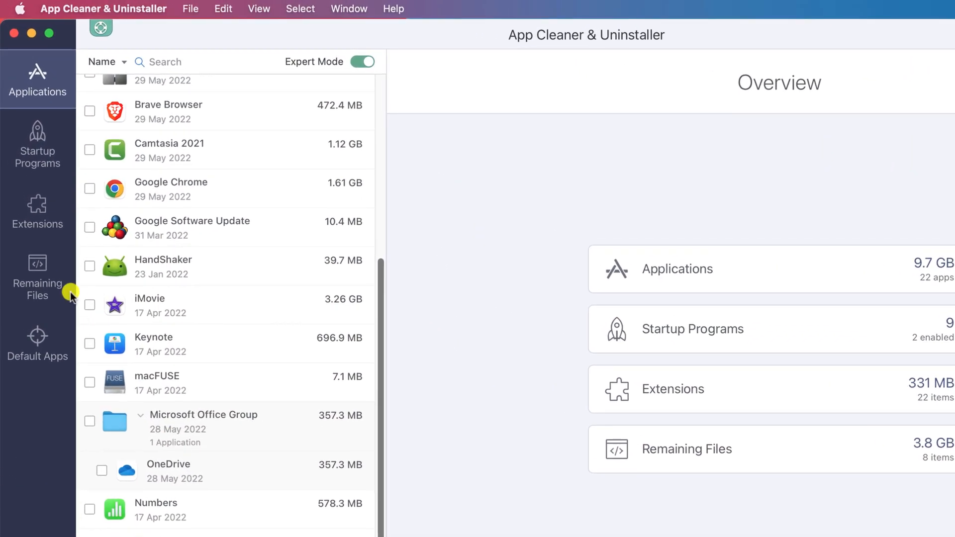
Step: Show the Remaining Files section listing leftovers from uninstalled apps
left_click(37, 278)
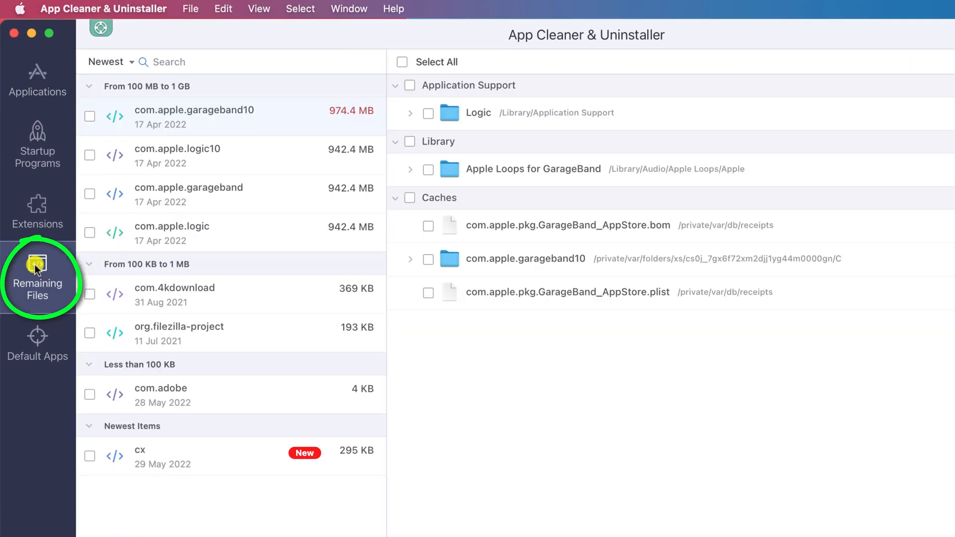
mouse_move(227, 486)
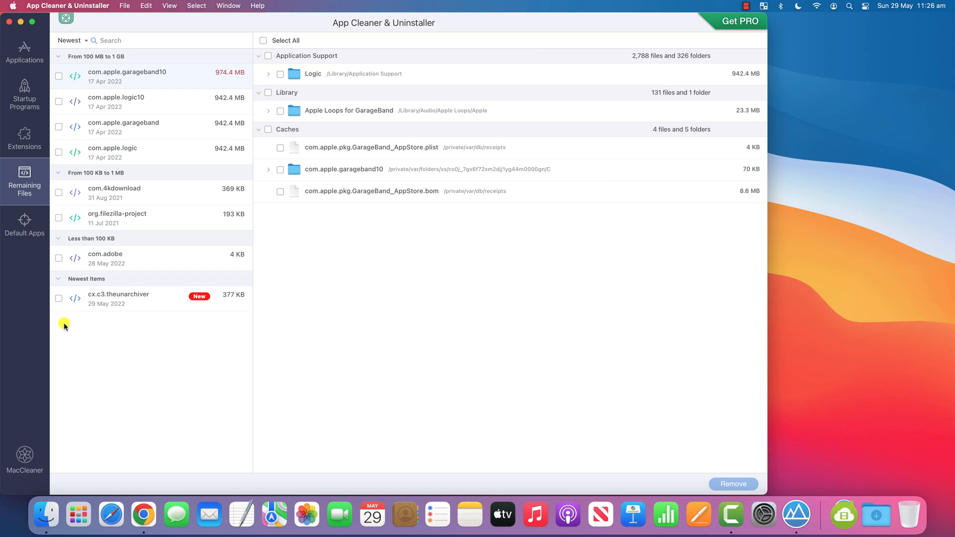
Step: View cx.c3.theunarchiver's leftover support, cache and container files
left_click(118, 298)
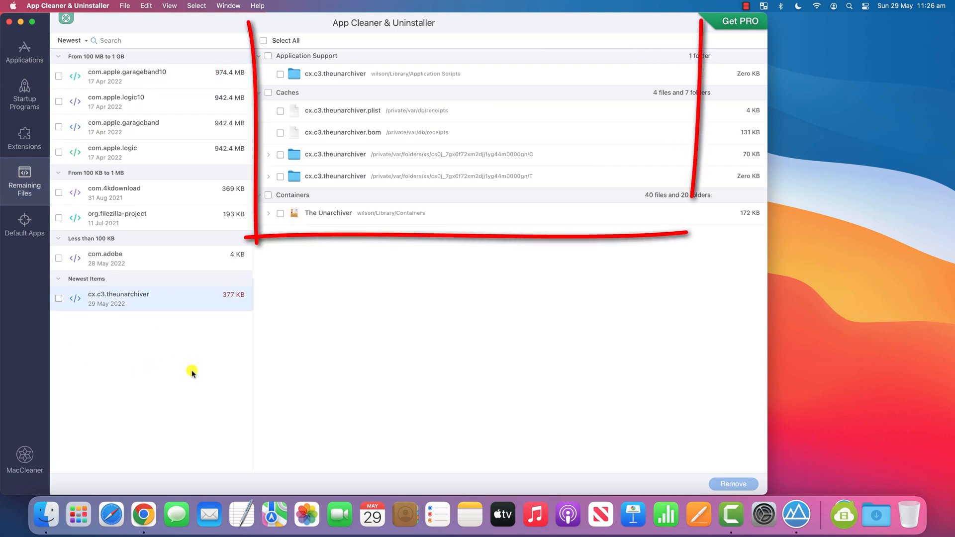
mouse_move(451, 271)
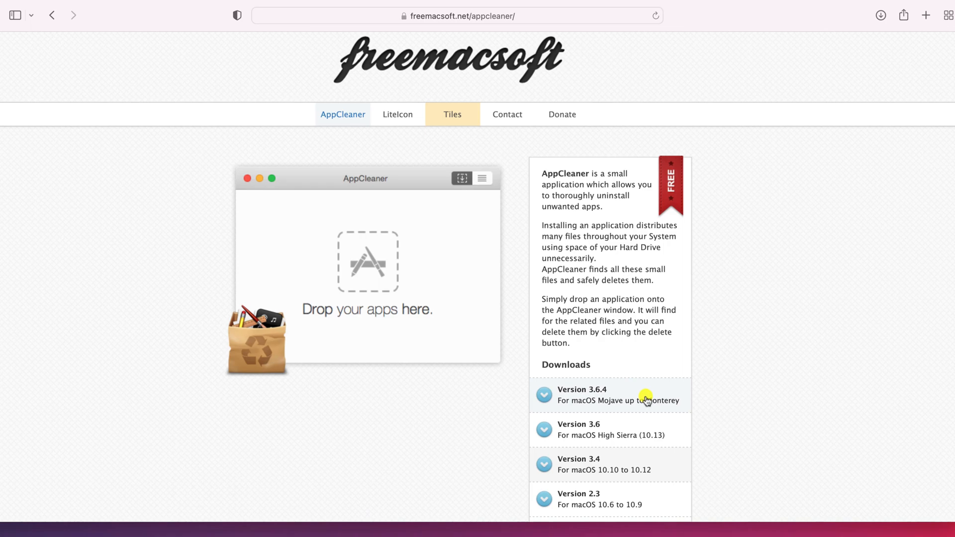
Step: Download AppCleaner version 3.6.4 from freemacsoft.net
left_click(542, 394)
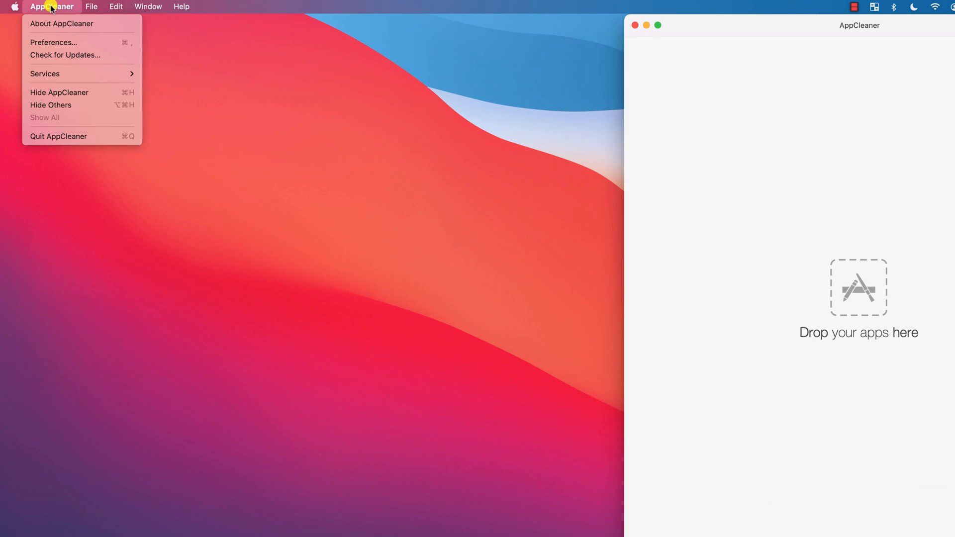
Step: Browse the AppCleaner application menu
left_click(54, 42)
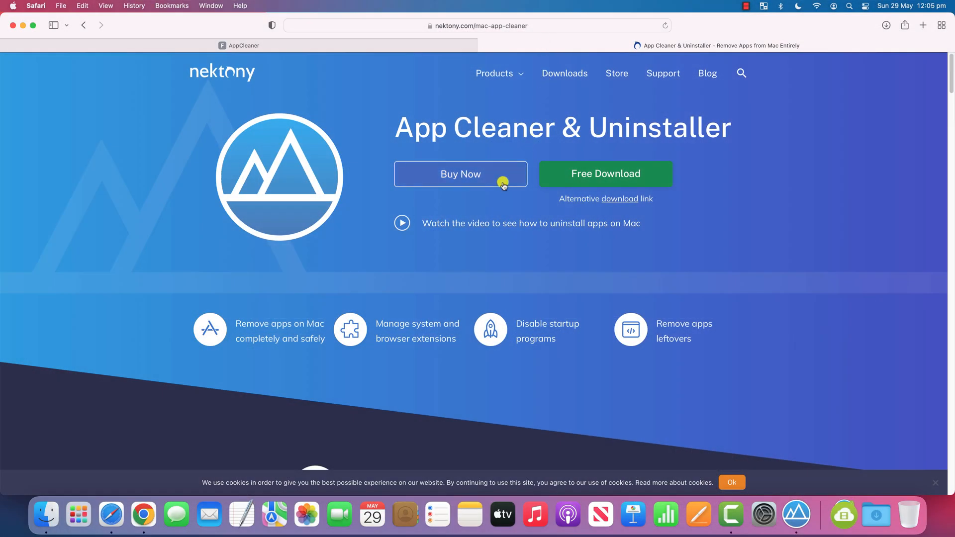
Step: View App Cleaner & Uninstaller's Buy Now pricing options on nektony.com
left_click(461, 173)
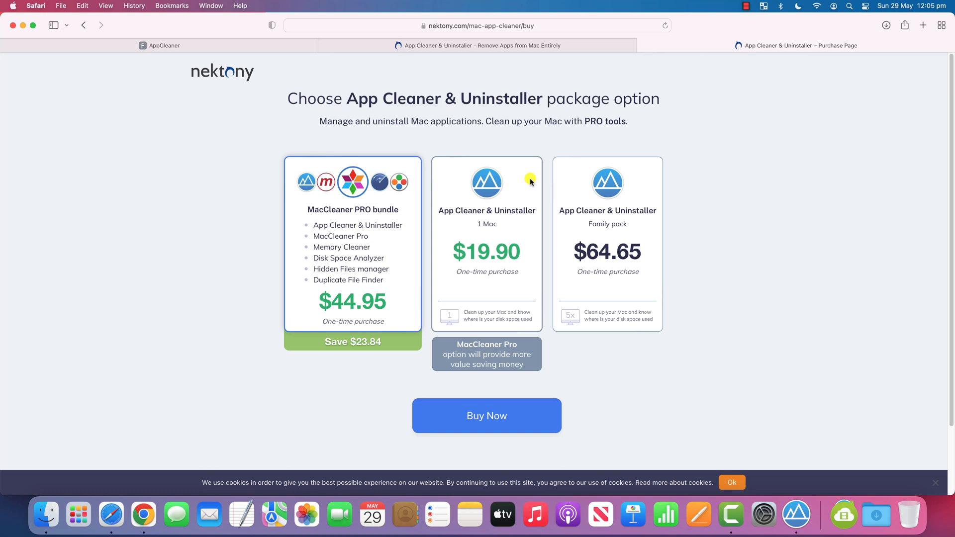
left_click(480, 45)
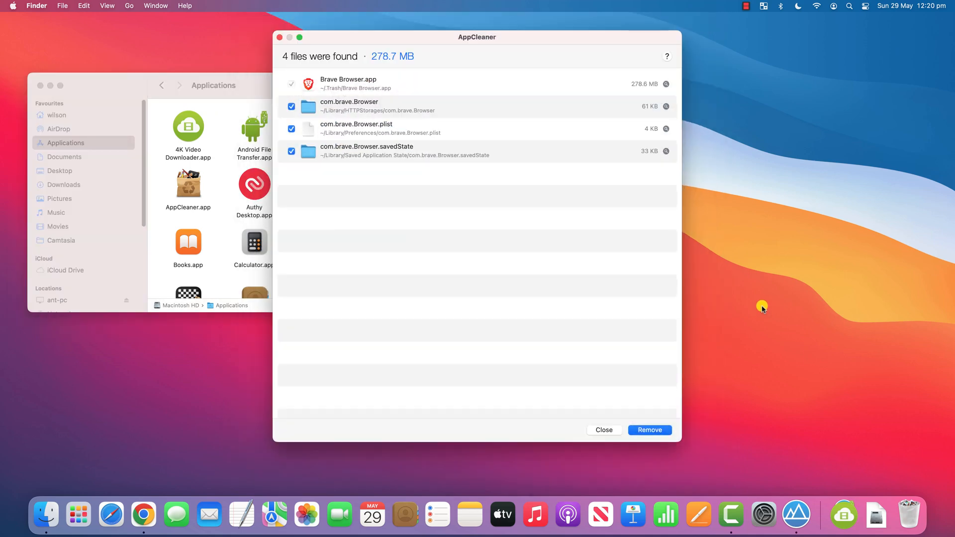
mouse_move(535, 99)
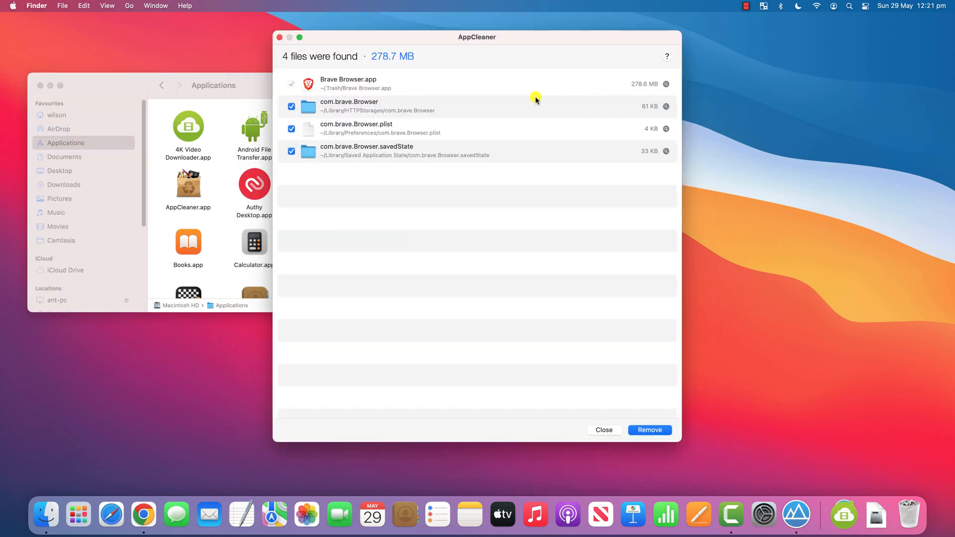
Step: Remove Brave Browser and its found leftover files in AppCleaner
left_click(603, 430)
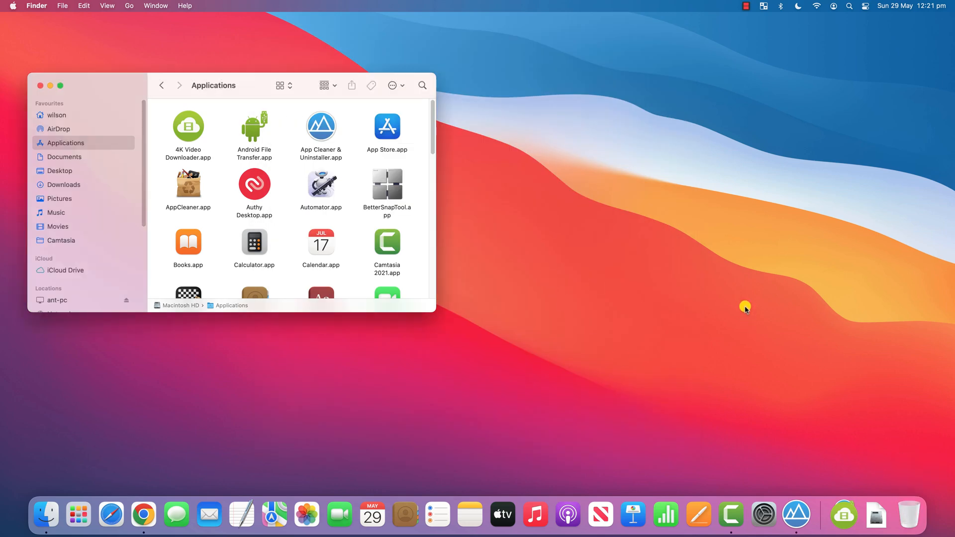
Step: Launch App Cleaner & Uninstaller and view com.brave's leftover support and cache folders
double_click(321, 127)
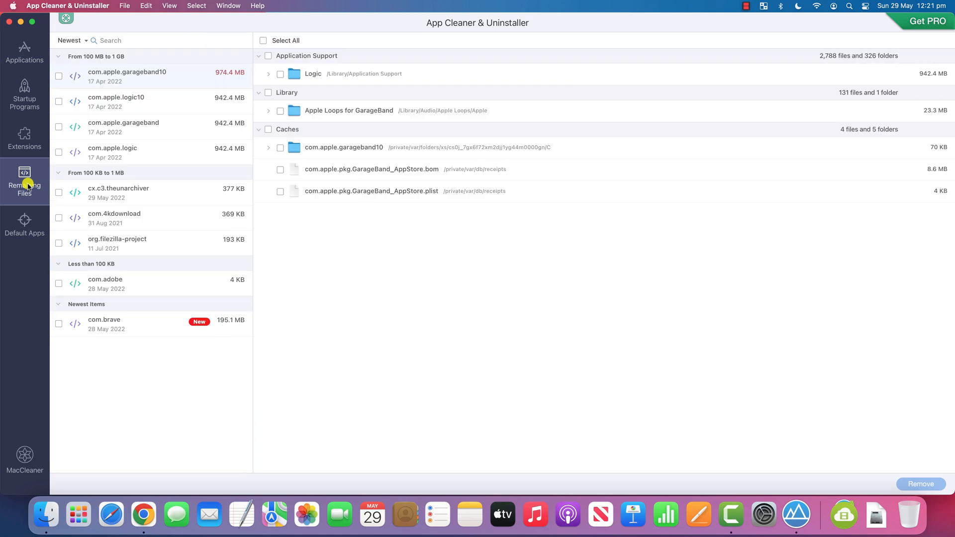
left_click(104, 320)
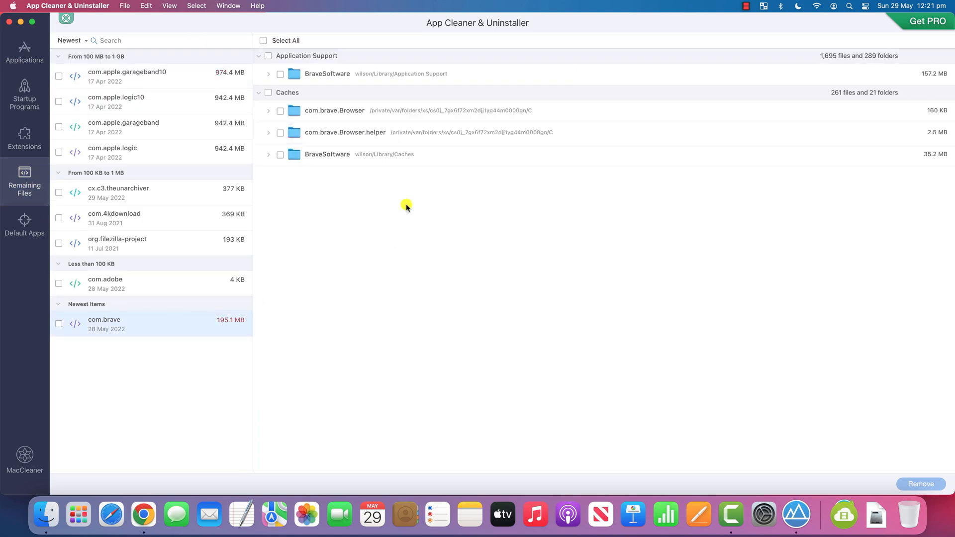
left_click(45, 515)
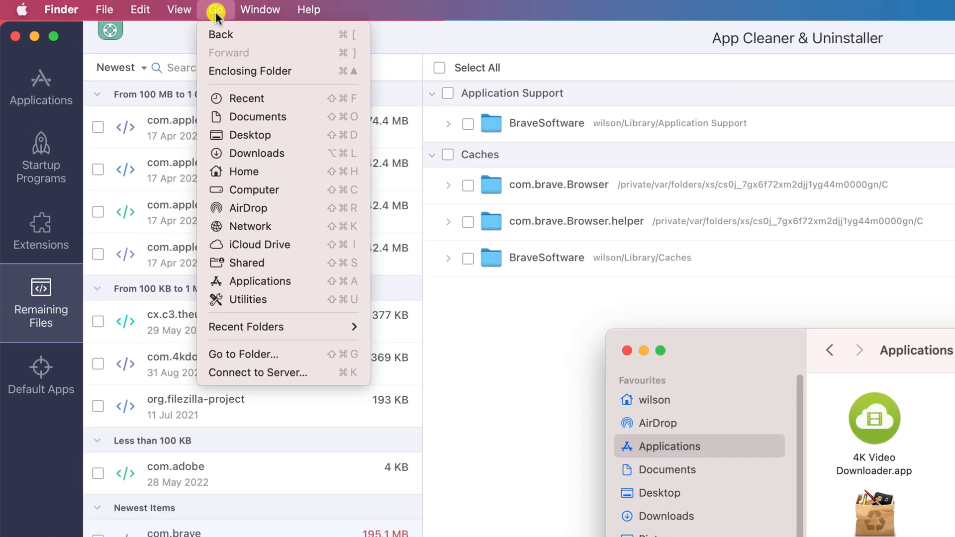
Step: Reach the user Library's Application Support folder and bring up actions for the BraveSoftware folder
key("alt")
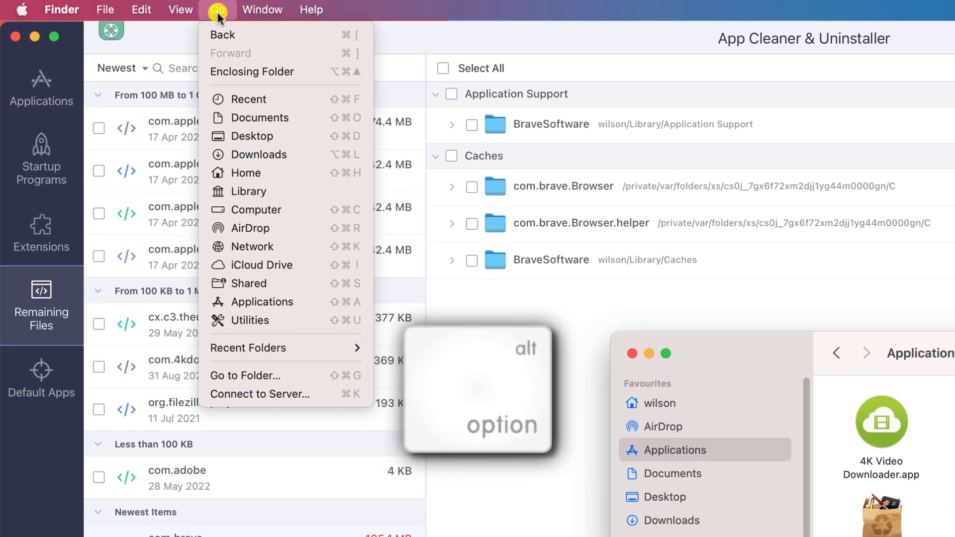
mouse_move(249, 191)
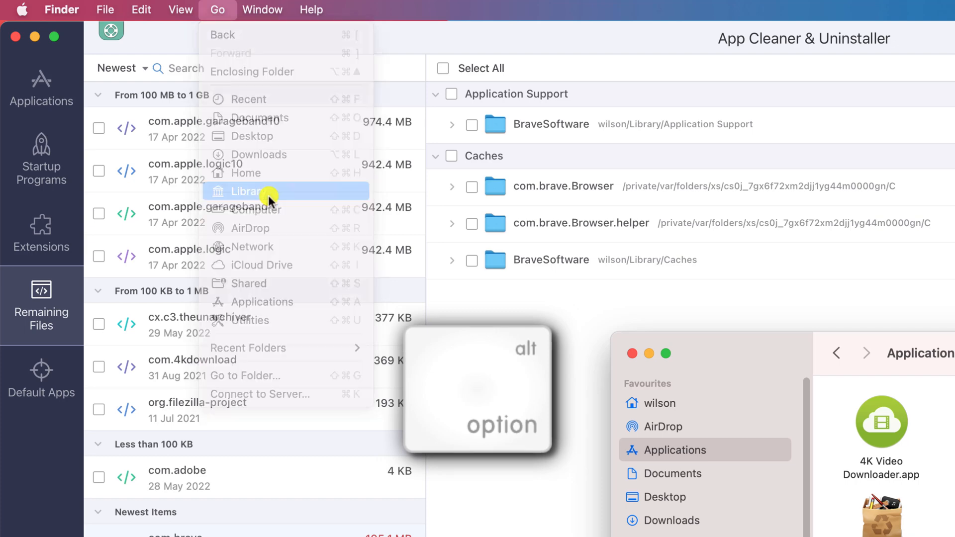
left_click(249, 191)
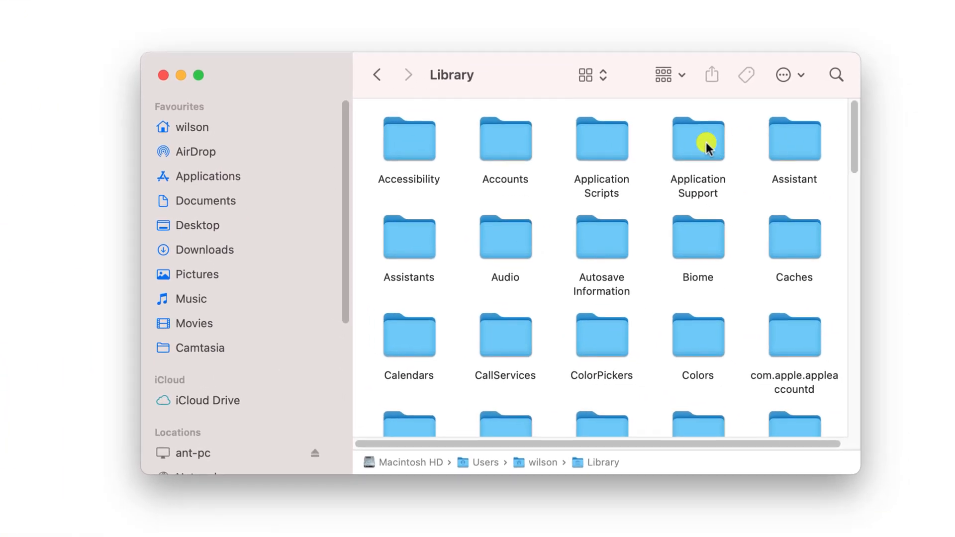
double_click(697, 140)
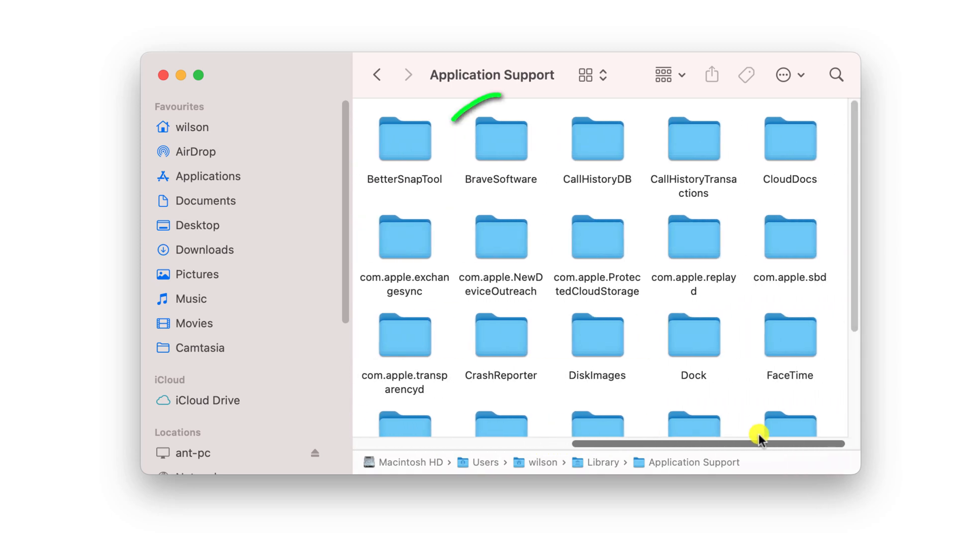
right_click(501, 140)
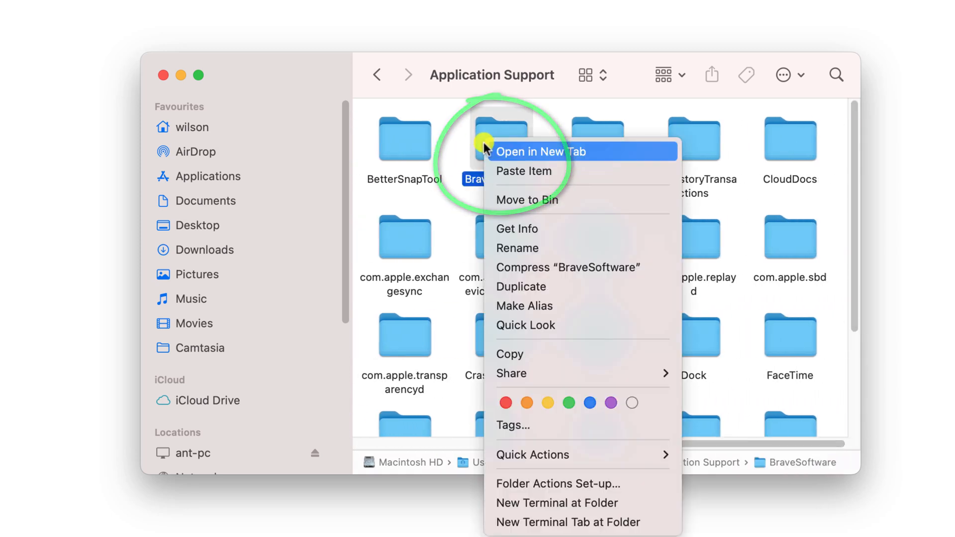